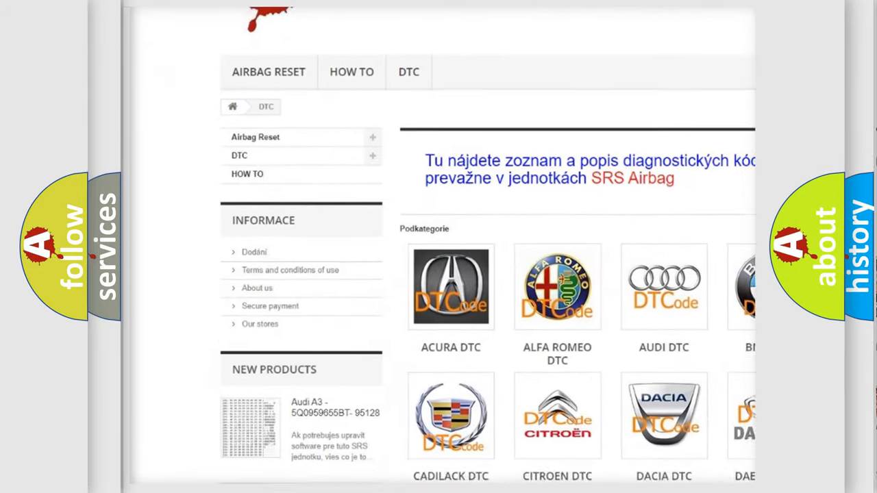
pyautogui.scroll(-3)
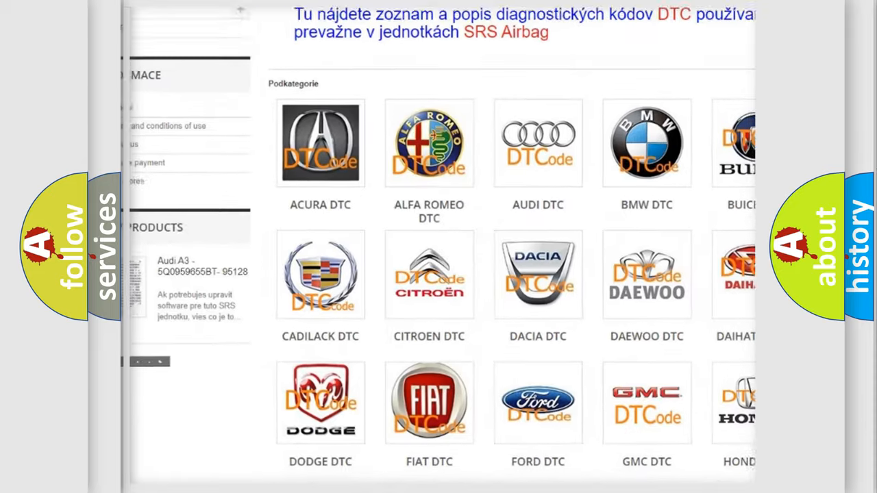
pyautogui.scroll(-3)
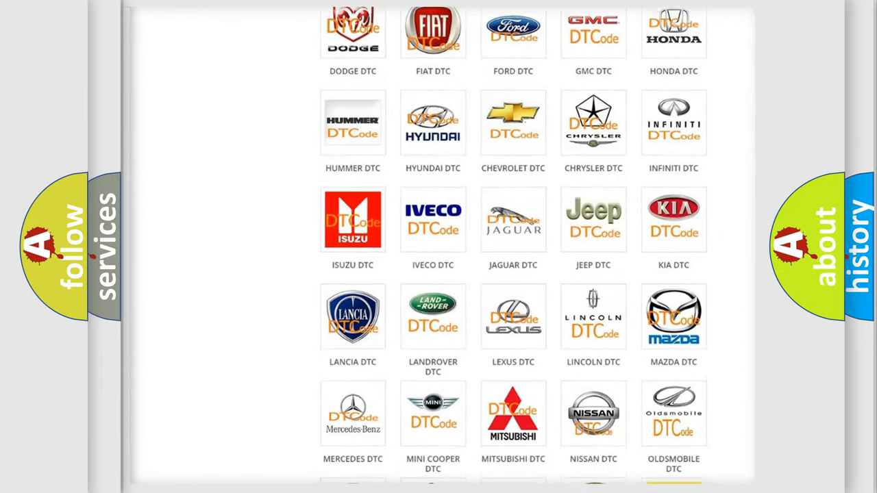
pyautogui.scroll(-3)
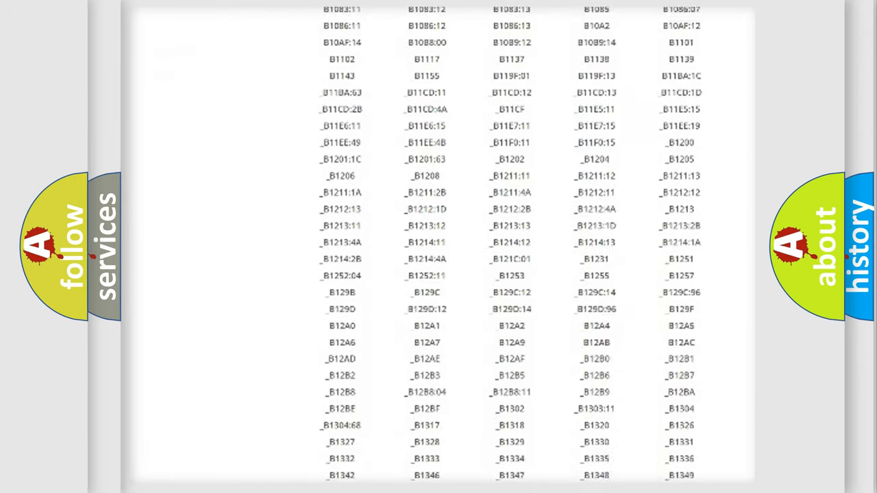
pyautogui.scroll(-3)
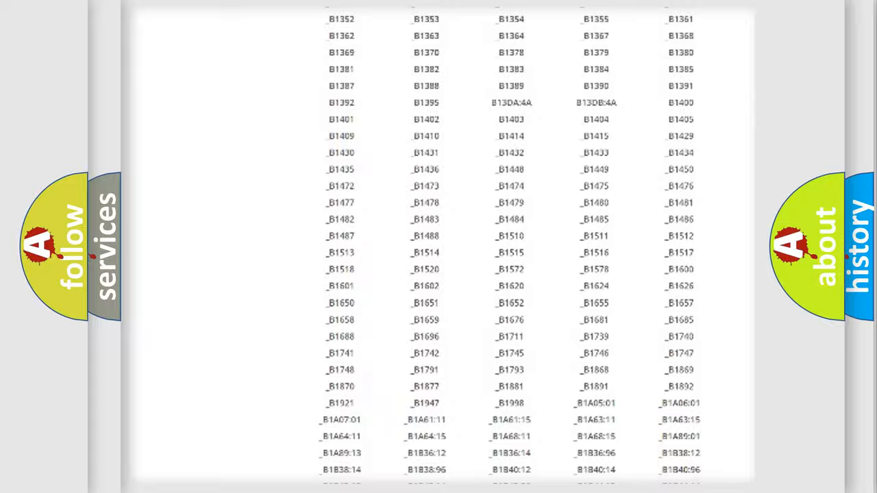